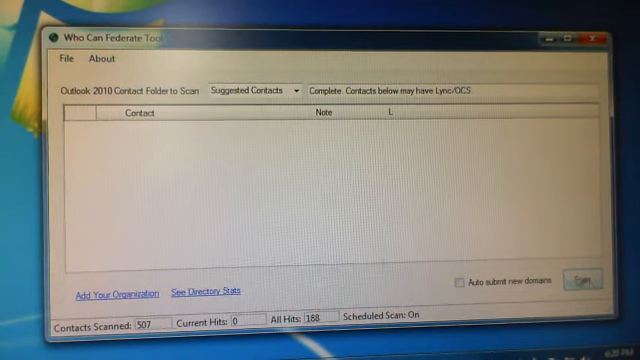
# Select the Contacts folder and scan it, finding one contact that may have Lync/OCS.
pyautogui.click(295, 90)
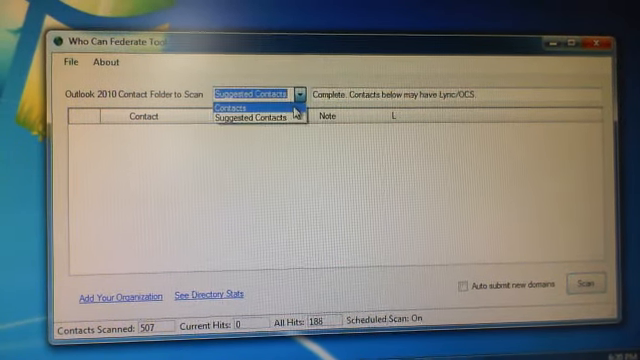
pyautogui.click(222, 106)
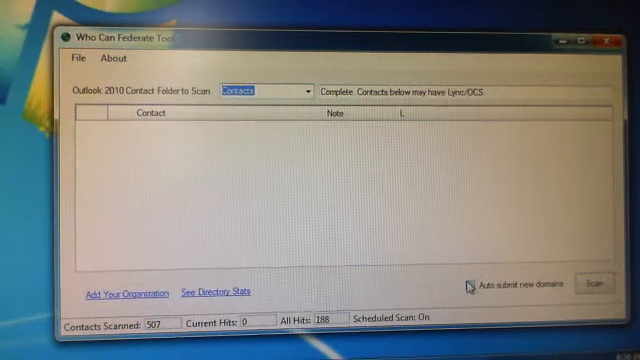
pyautogui.click(596, 290)
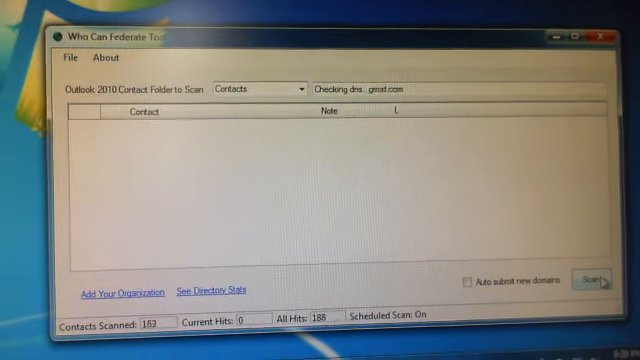
pyautogui.click(596, 280)
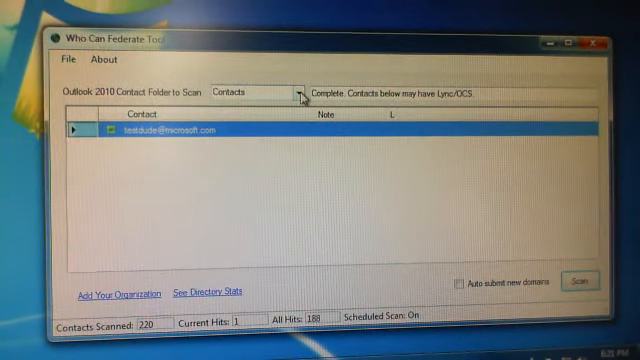
# Choose Suggested Contacts as the folder to scan, then browse and close the File menu.
pyautogui.click(295, 92)
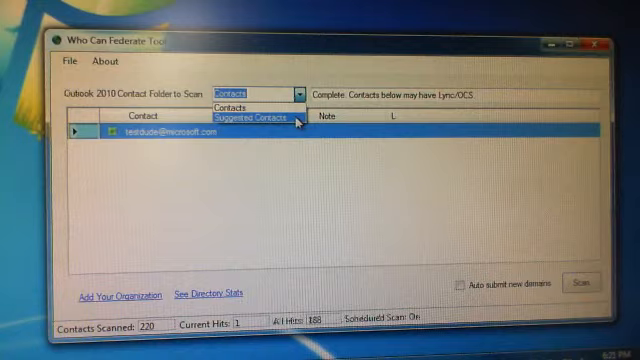
pyautogui.click(247, 118)
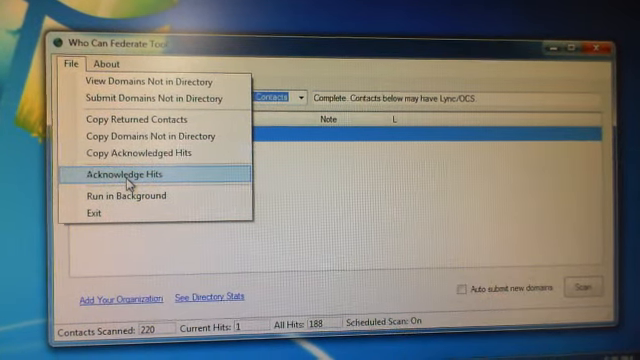
pyautogui.click(113, 174)
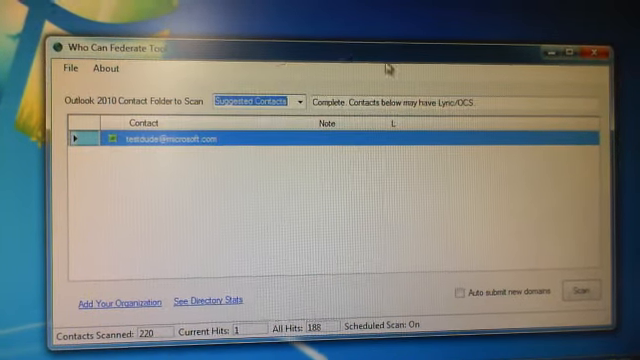
pyautogui.click(70, 71)
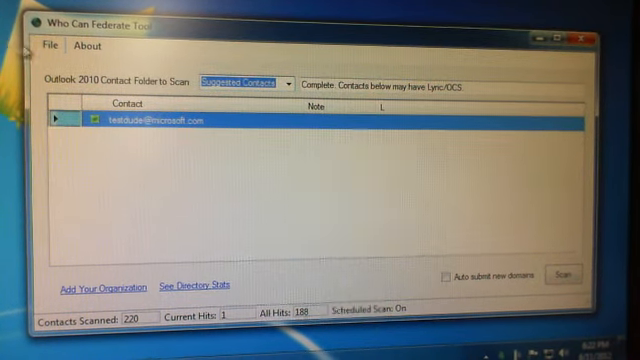
# Switch back to Contacts, run the tool in the background, and open its tray quick menu.
pyautogui.click(47, 46)
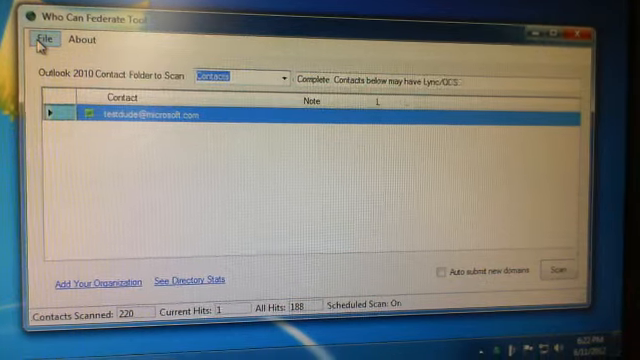
pyautogui.click(38, 44)
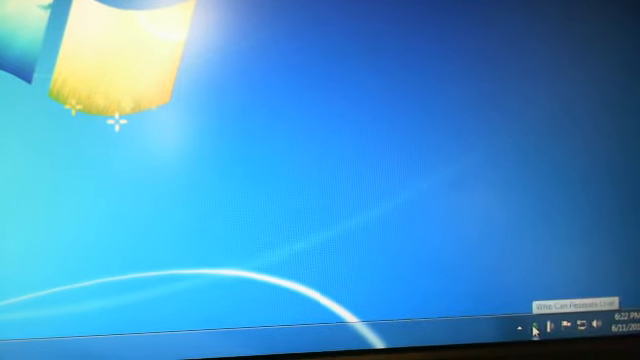
pyautogui.rightClick(547, 332)
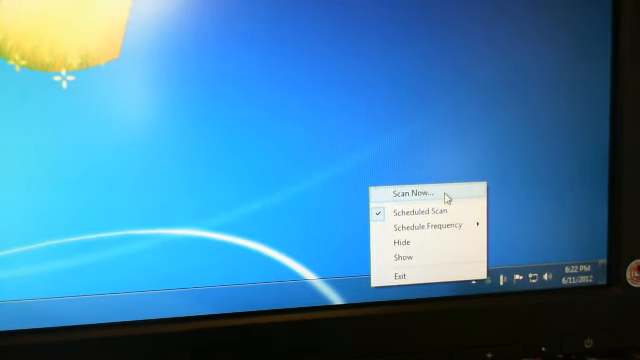
# Choose Scan Now from the tray menu, which reports one new Lync contact.
pyautogui.click(412, 189)
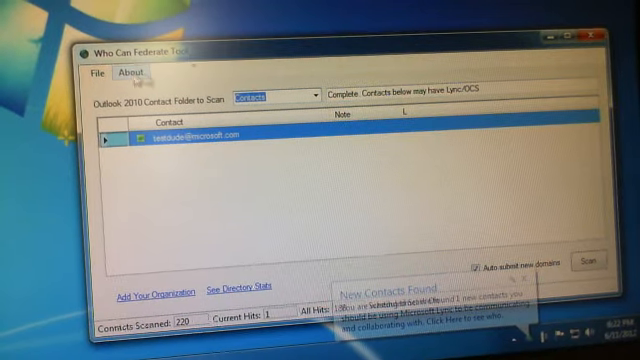
# Clear the New Contacts Found notice and open the File menu's domain, copy and acknowledge options.
pyautogui.click(96, 74)
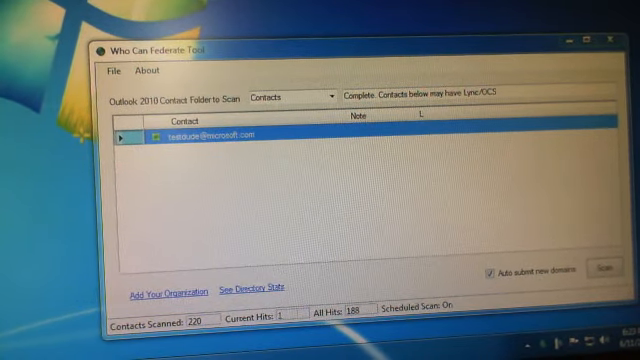
pyautogui.doubleClick(205, 137)
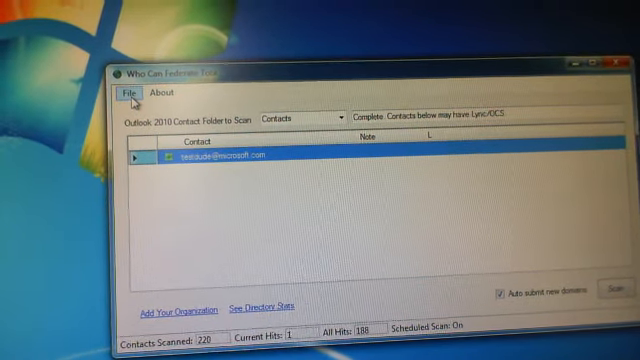
pyautogui.click(127, 92)
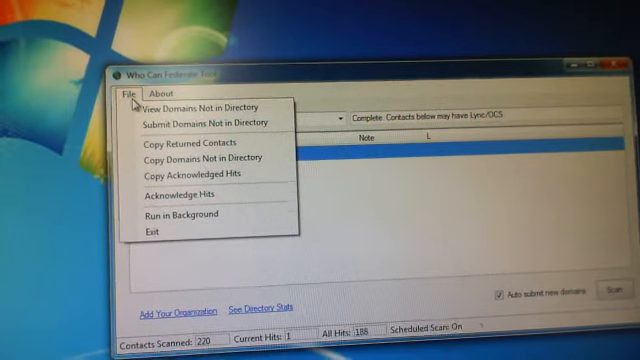
pyautogui.moveTo(210, 157)
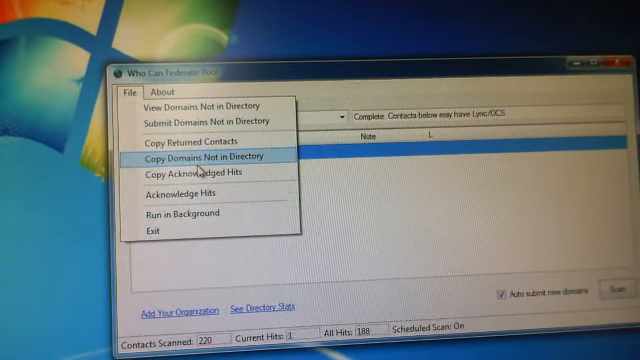